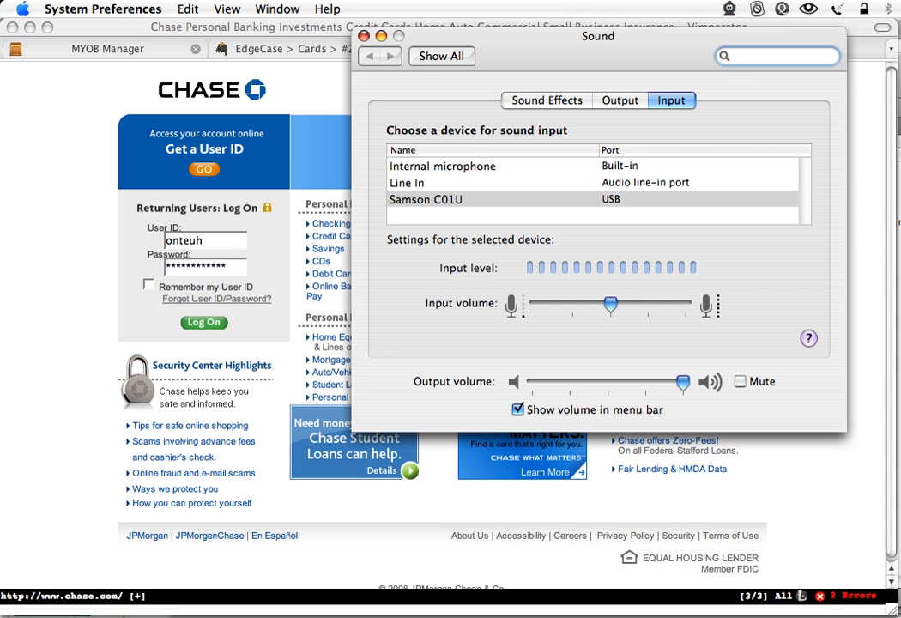
Select the Samson C01U microphone and push its input volume nearly to maximum.
left_click(427, 199)
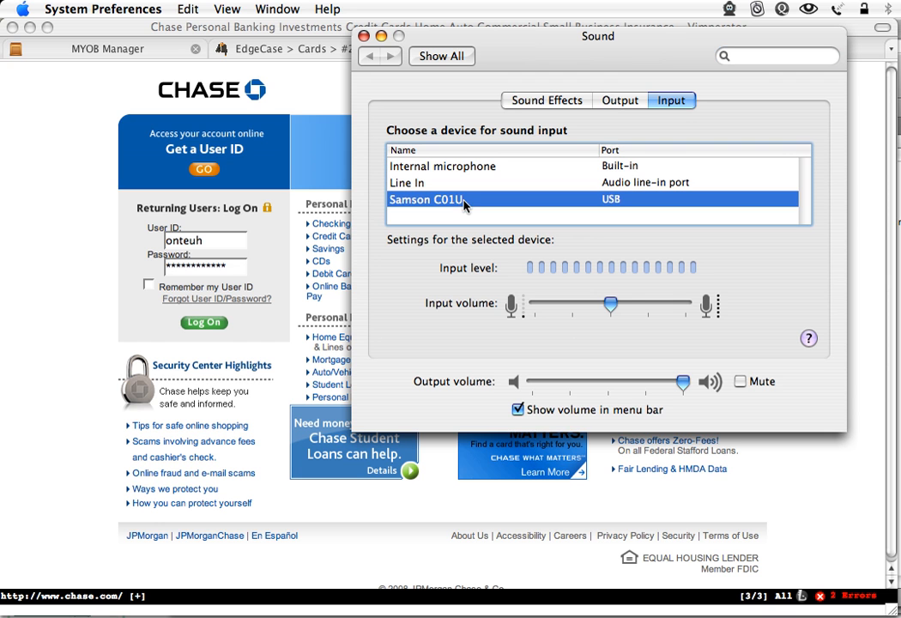
mouse_move(618, 280)
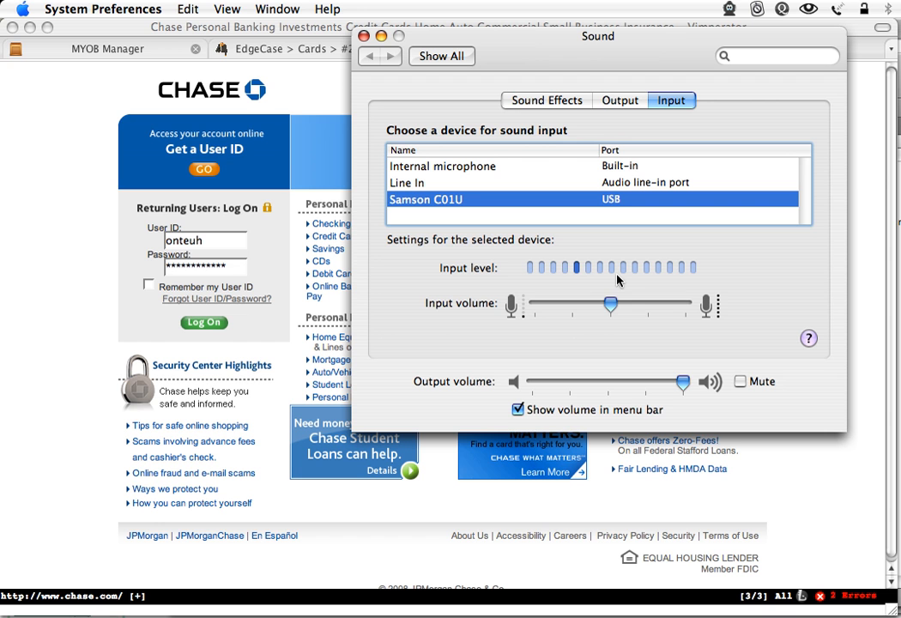
left_click_drag(611, 304, 655, 304)
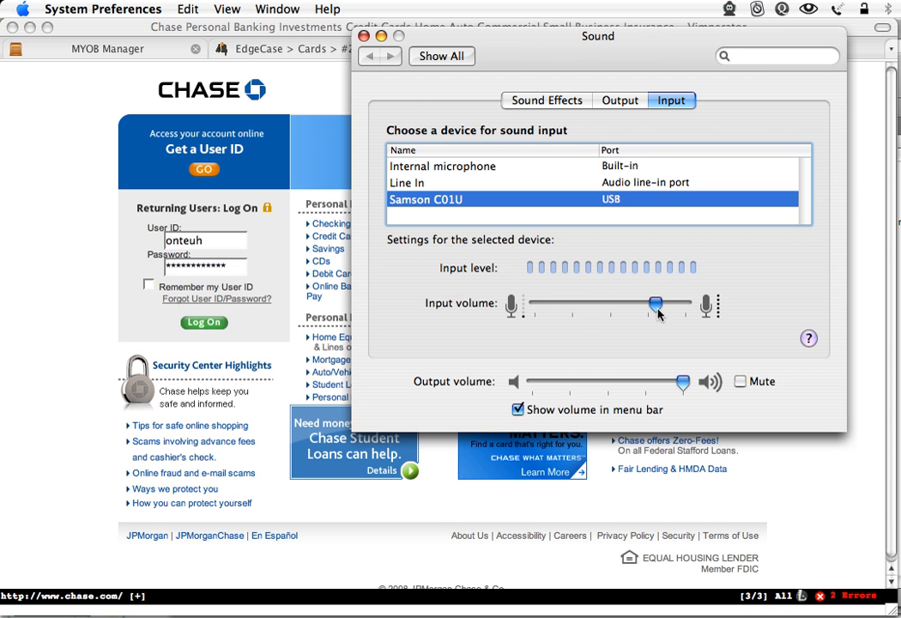
left_click_drag(657, 304, 684, 304)
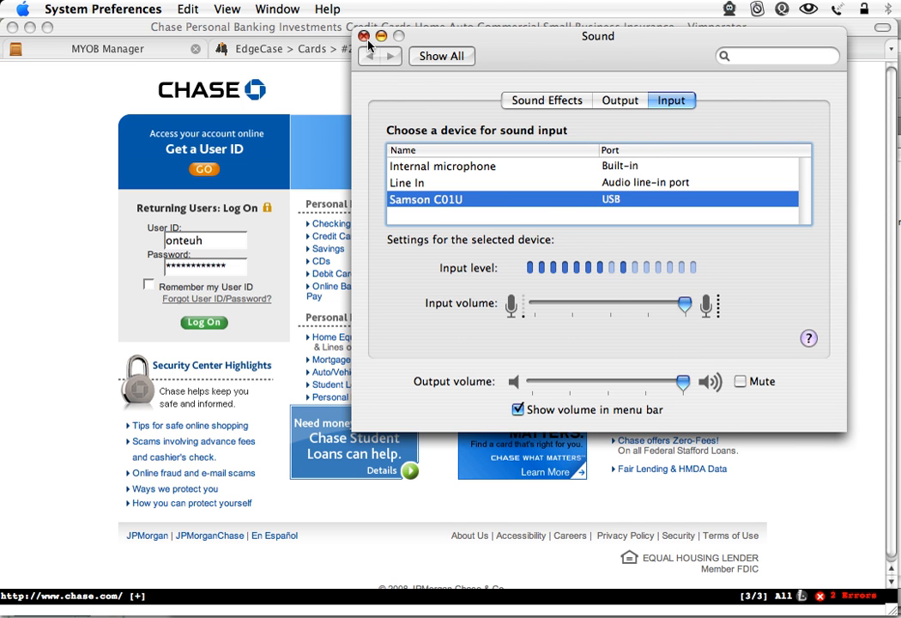
Close Sound settings and pick the Blinksale EdgeCase sessions/new URL from history completions.
left_click(365, 36)
type(":open")
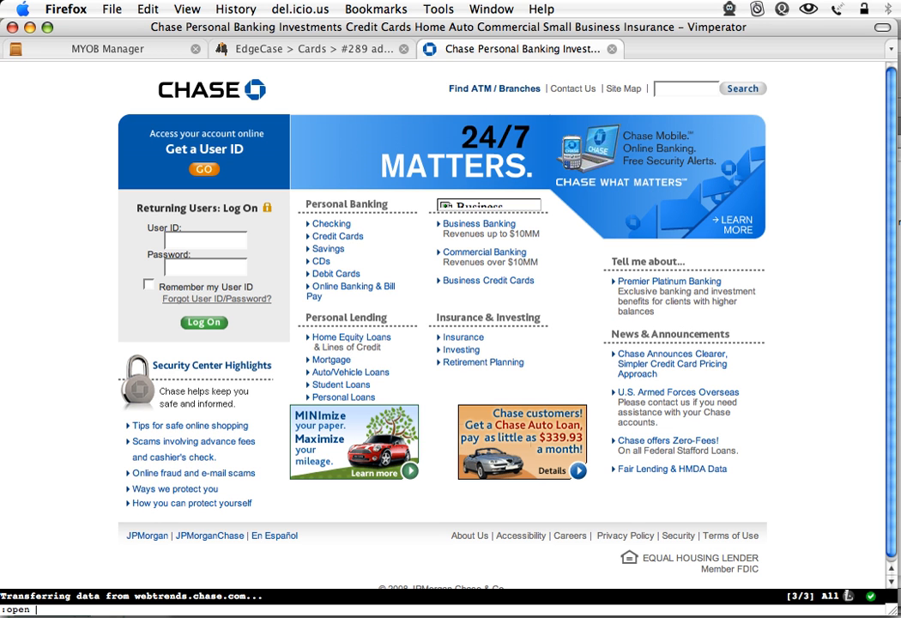
type("e")
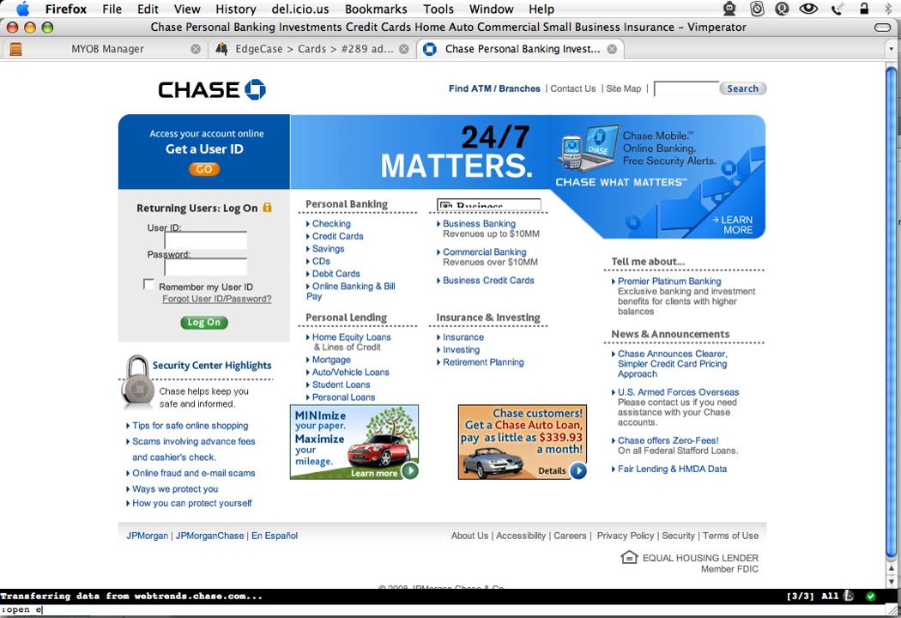
type("dgecae")
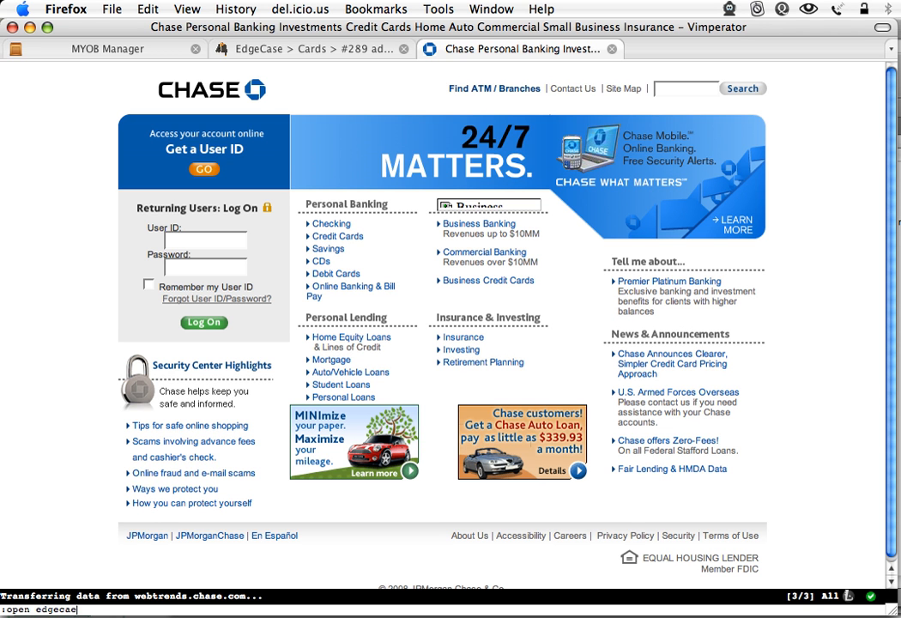
type(".")
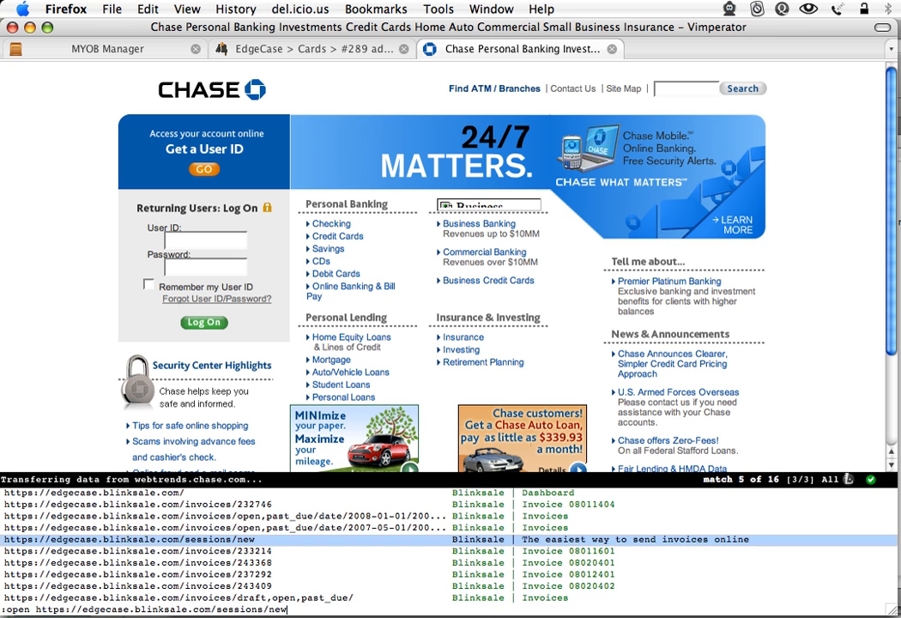
key("Return")
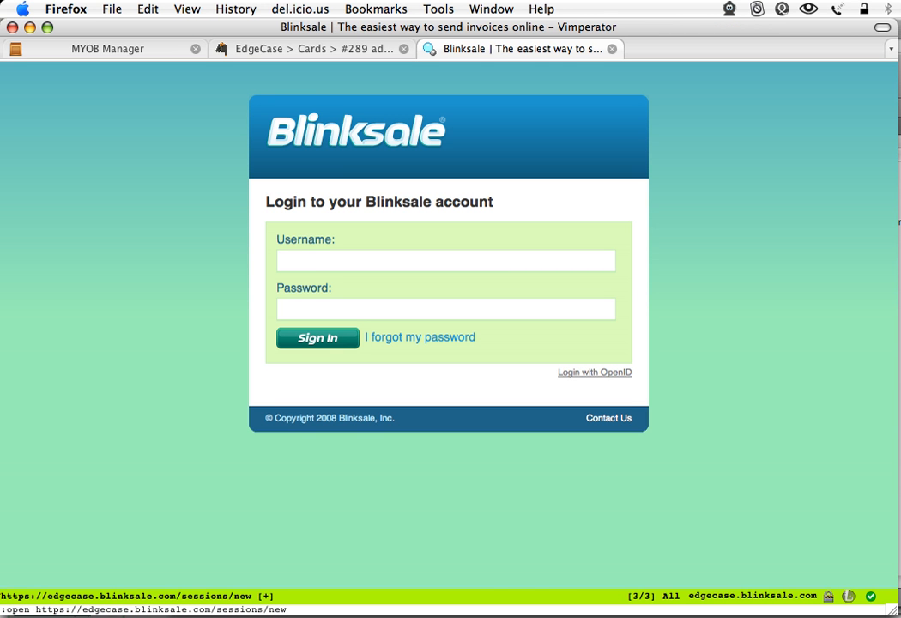
type("kbarke")
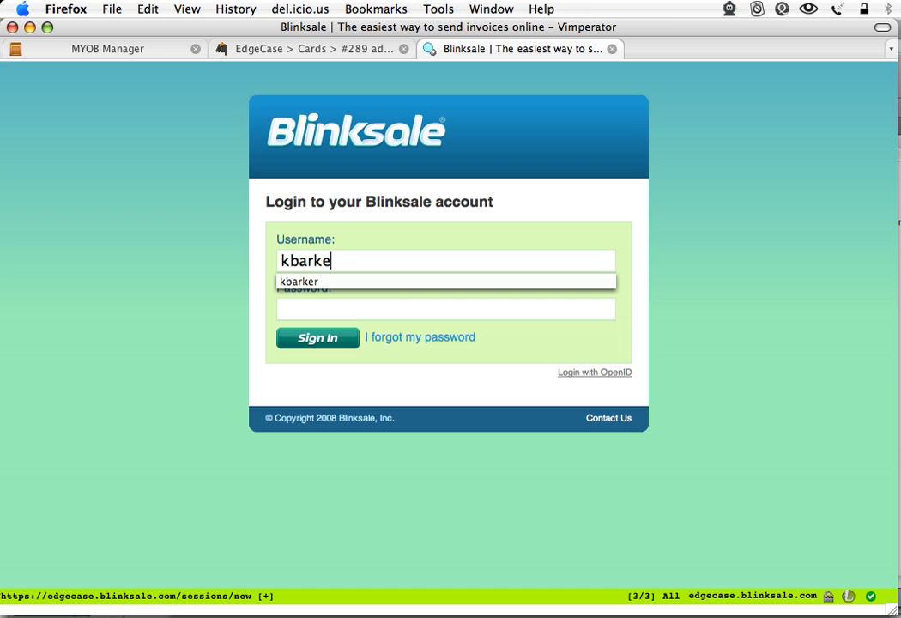
type("44")
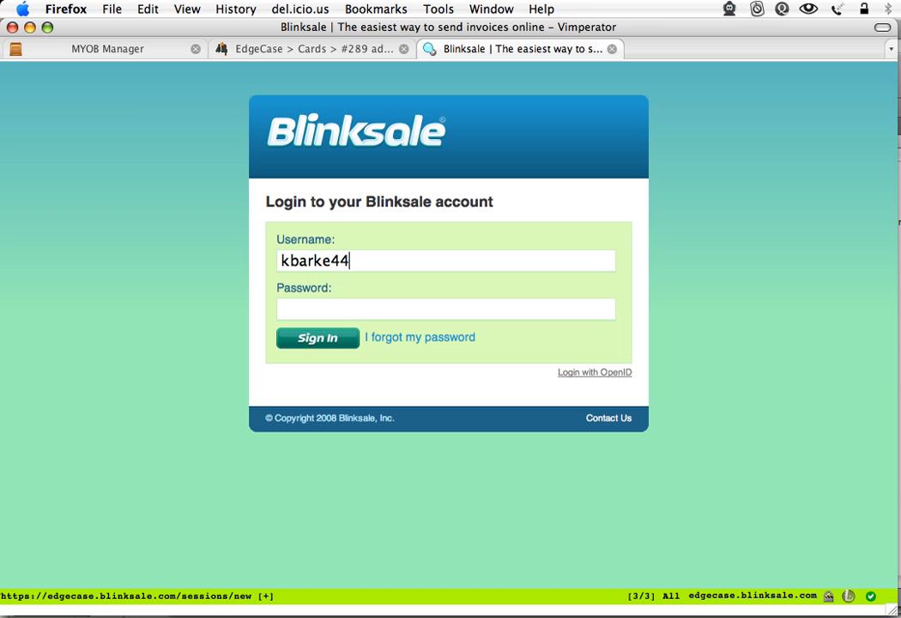
type("44")
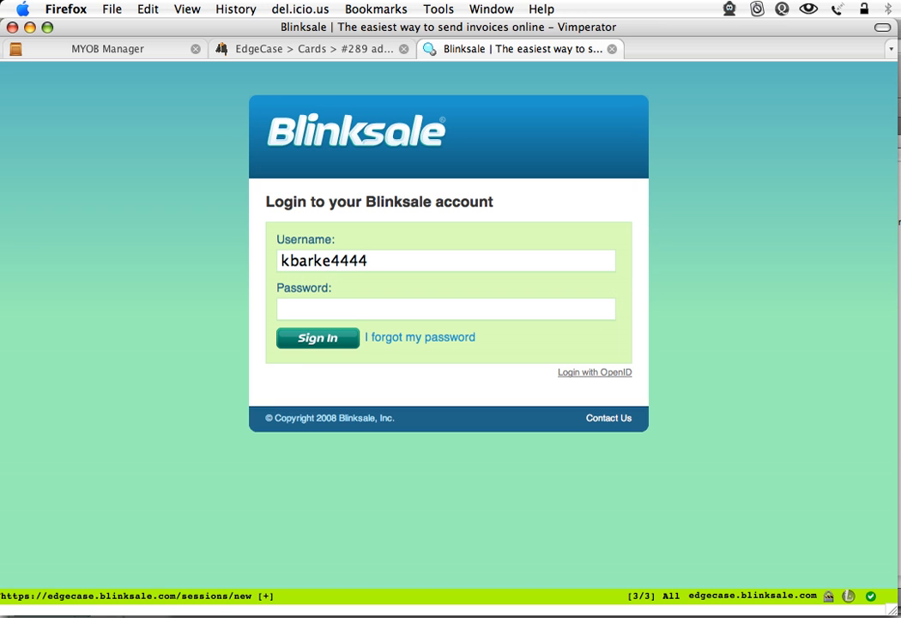
left_click(445, 308)
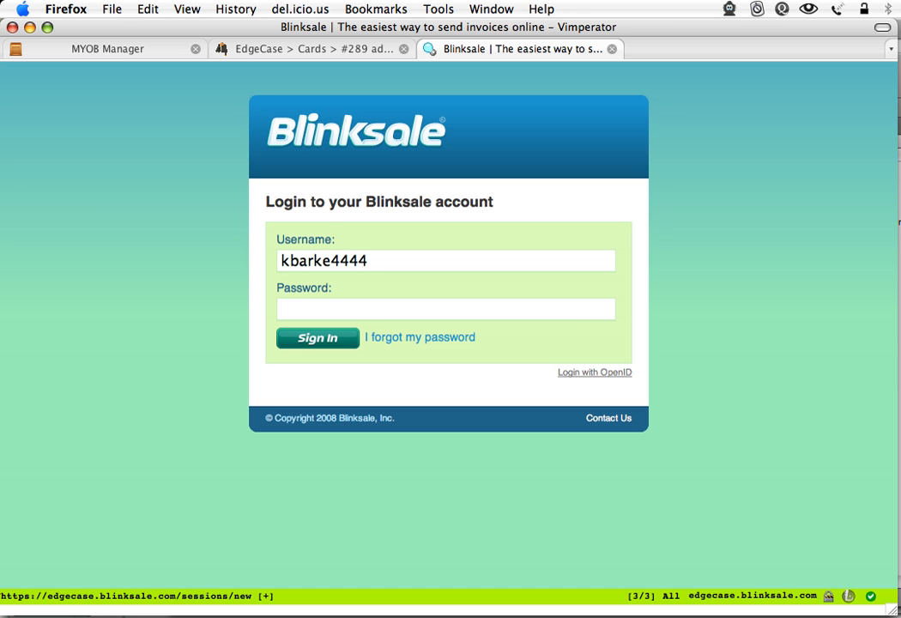
type("*")
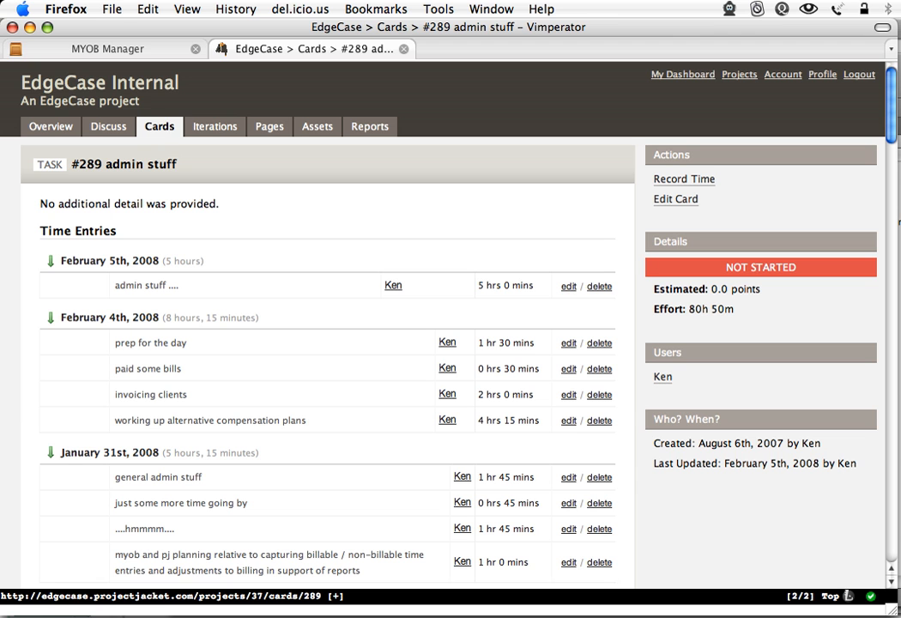
Run ':tabopen projectjacket' to list all projects in a new tab.
type("tabopen projec")
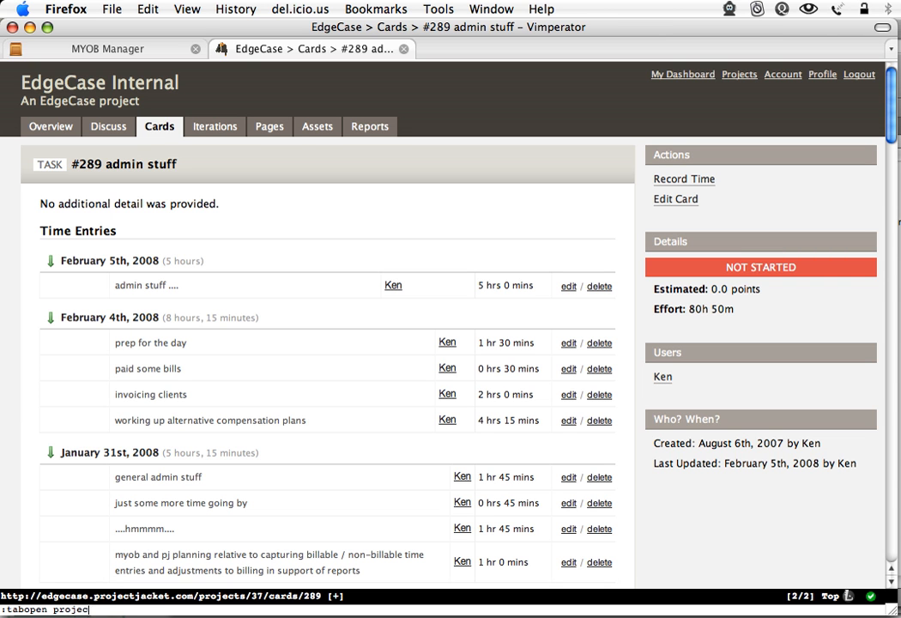
type("tpath")
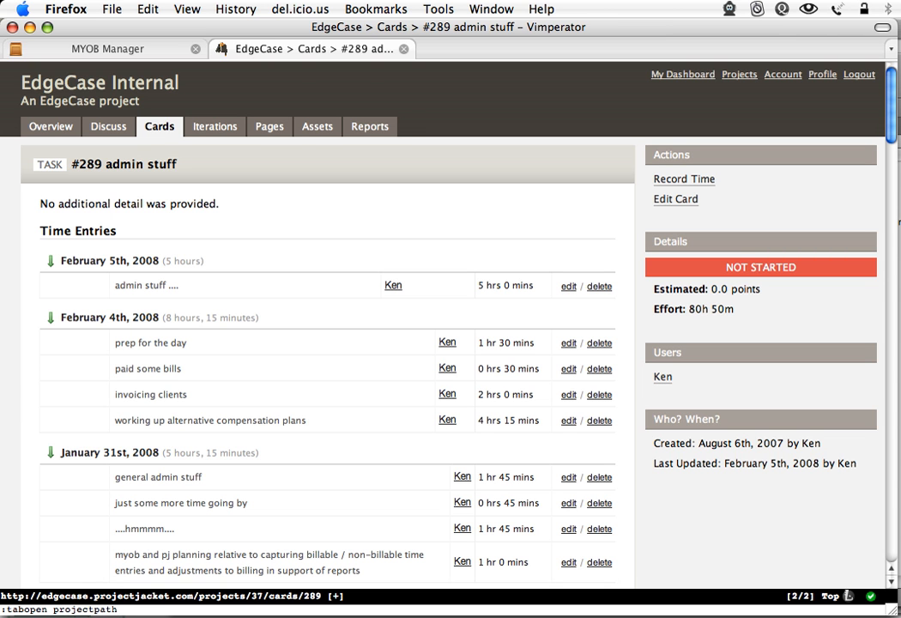
type("projectjac")
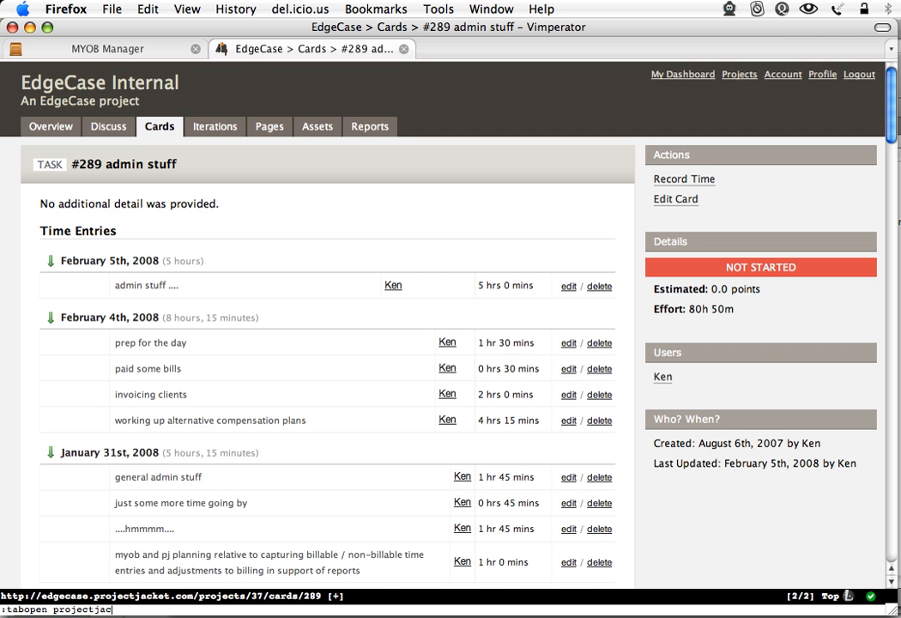
key("Return")
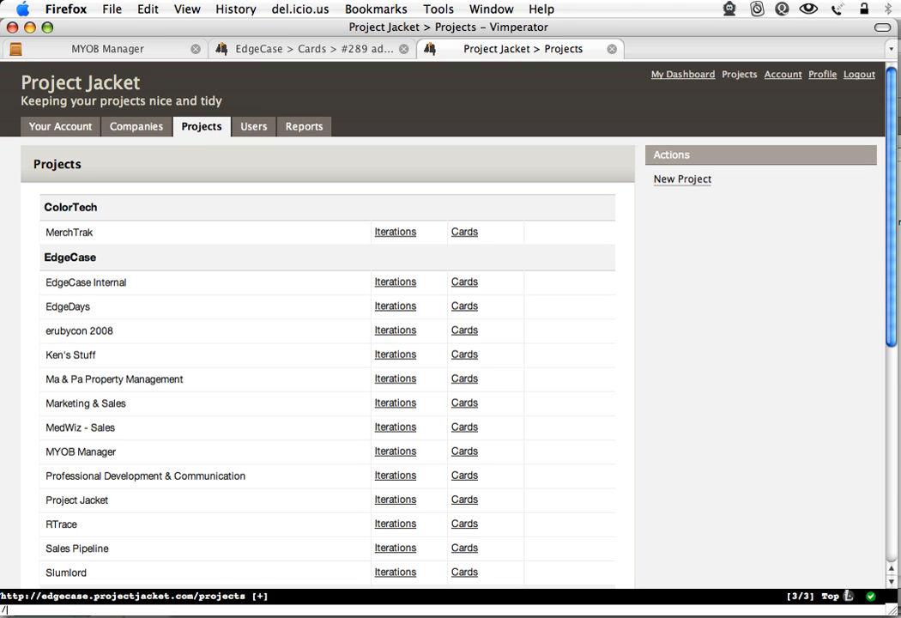
Search 'Me' to find MerchTrak, then open its dashboard and Cards backlog.
type("Me")
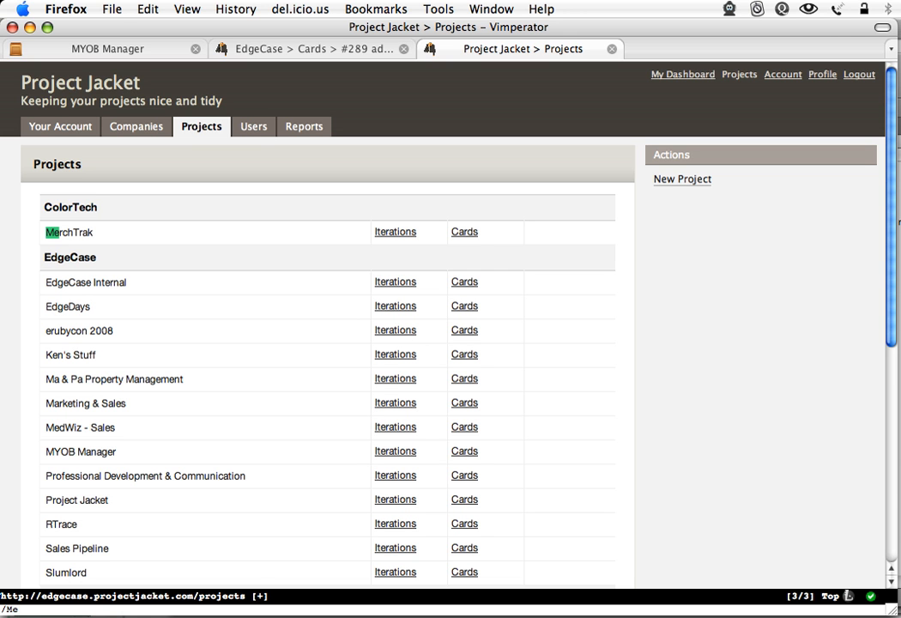
mouse_move(56, 232)
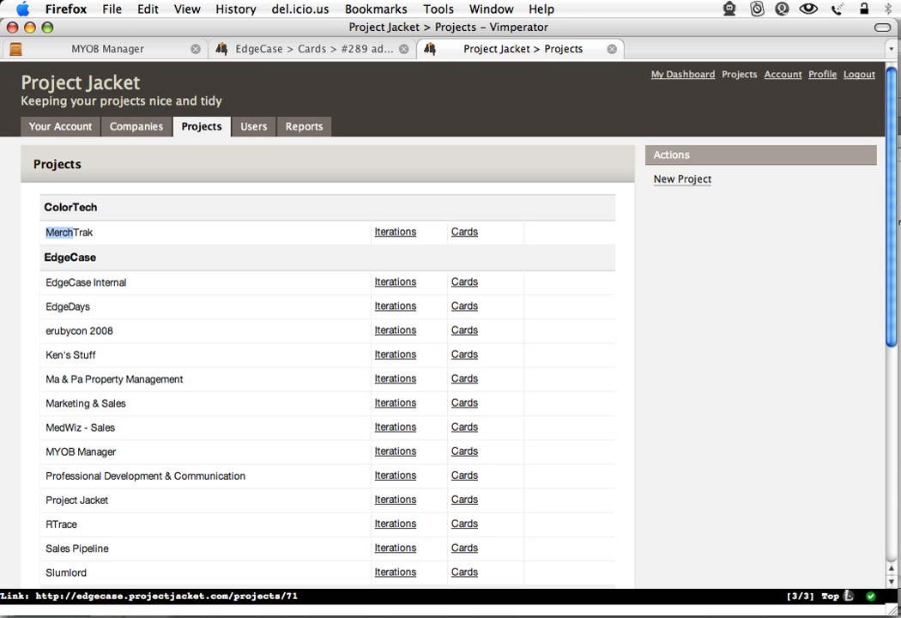
left_click(69, 232)
type("/")
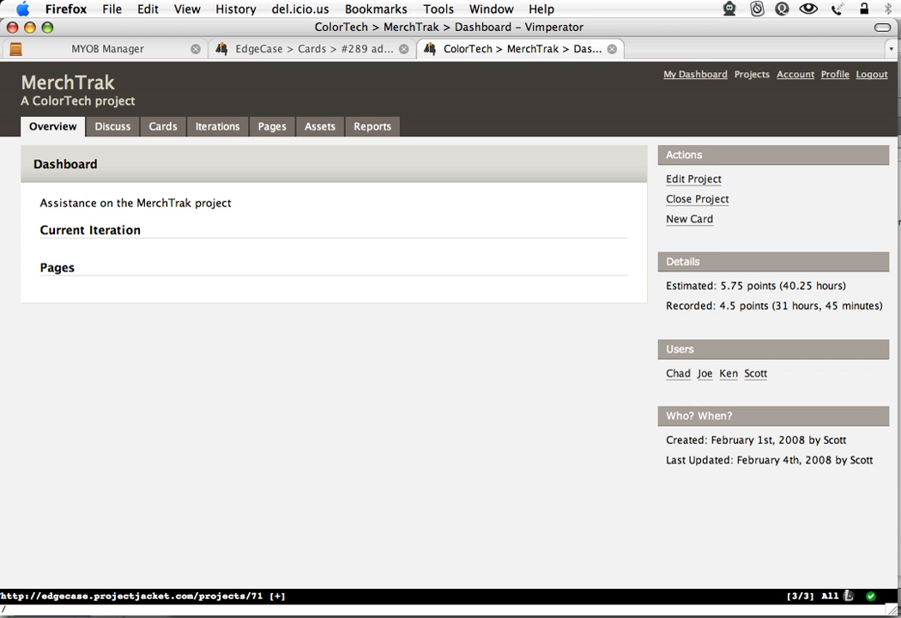
mouse_move(162, 126)
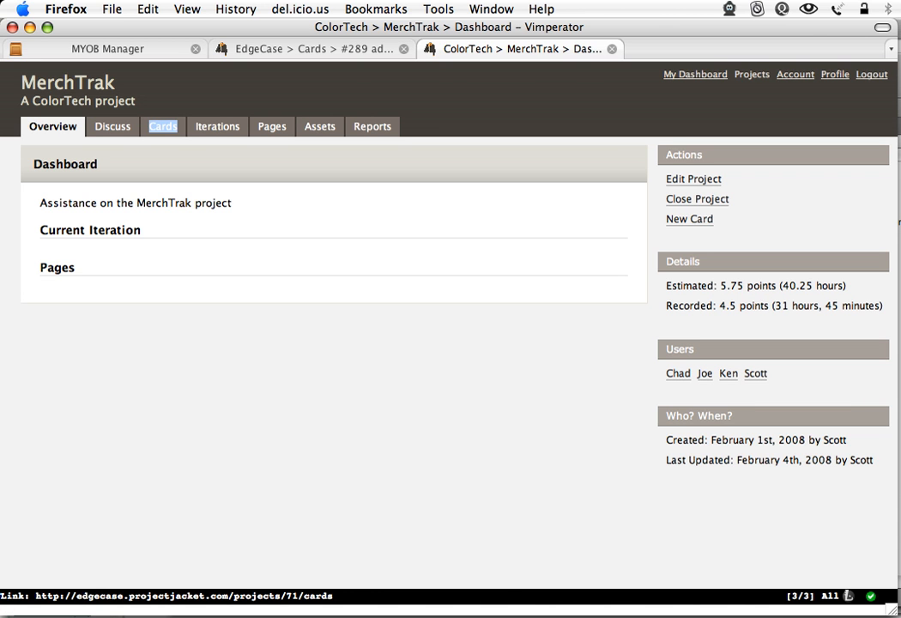
left_click(162, 126)
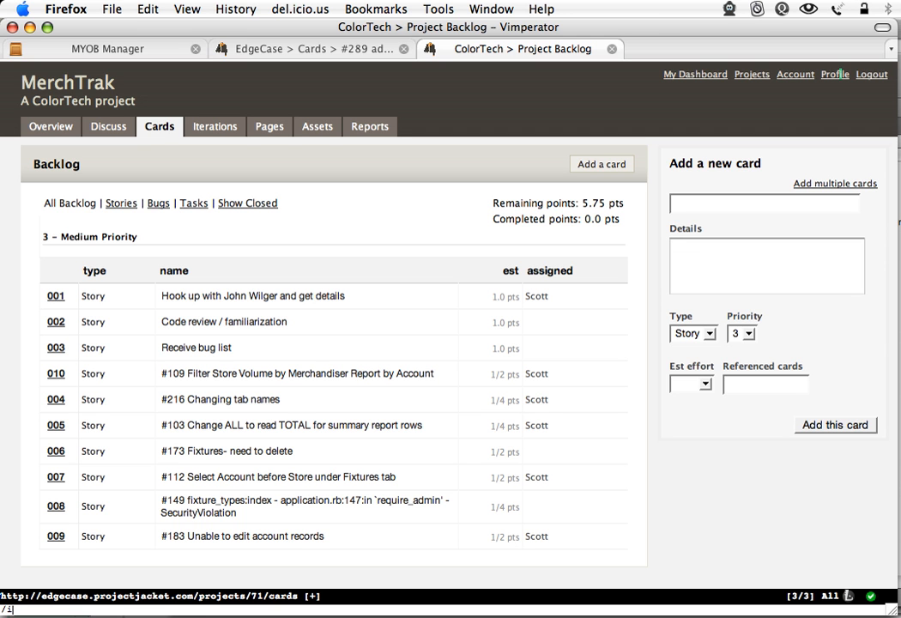
Search '/ite' and follow the Iterations link for MerchTrak.
type("/ite")
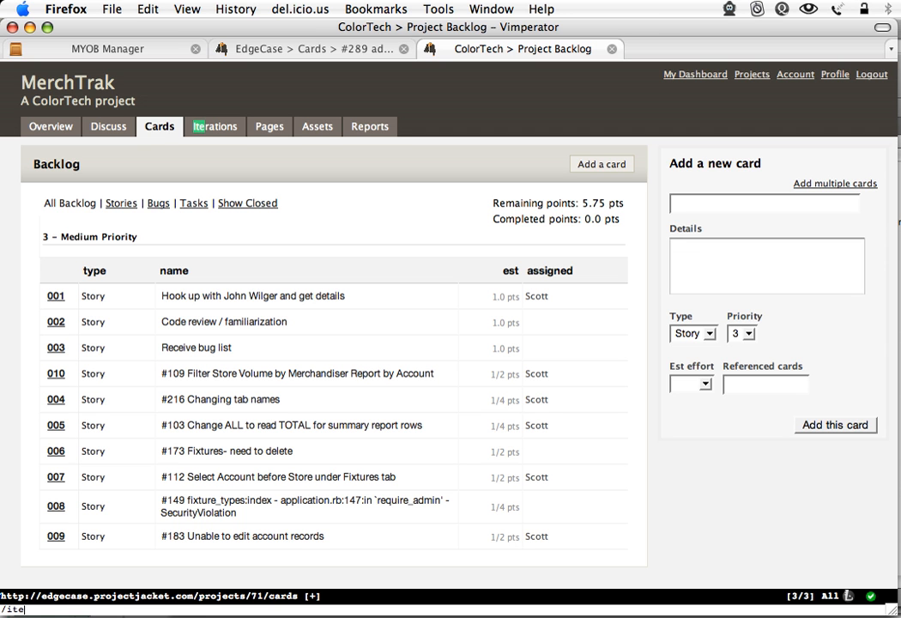
mouse_move(216, 126)
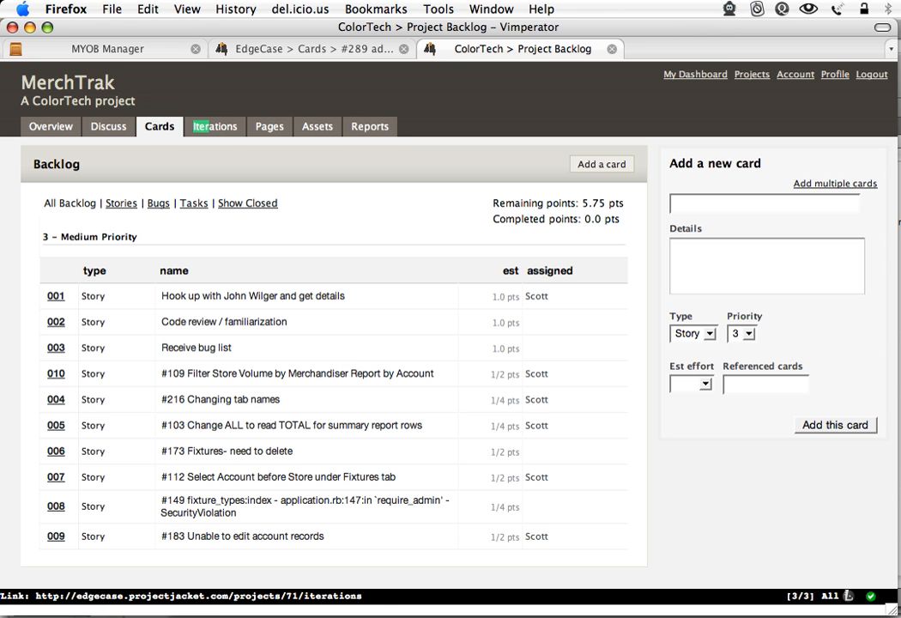
left_click(215, 126)
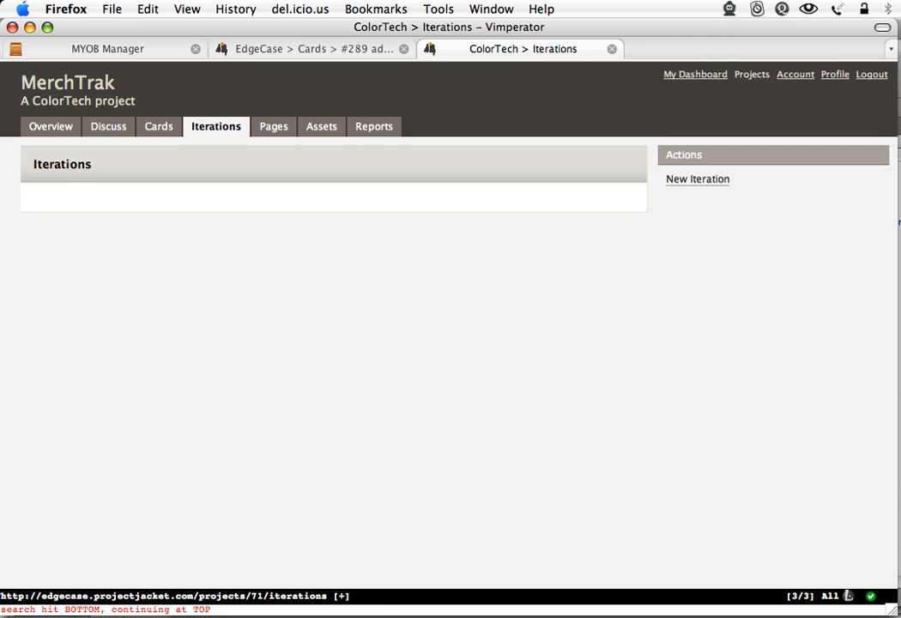